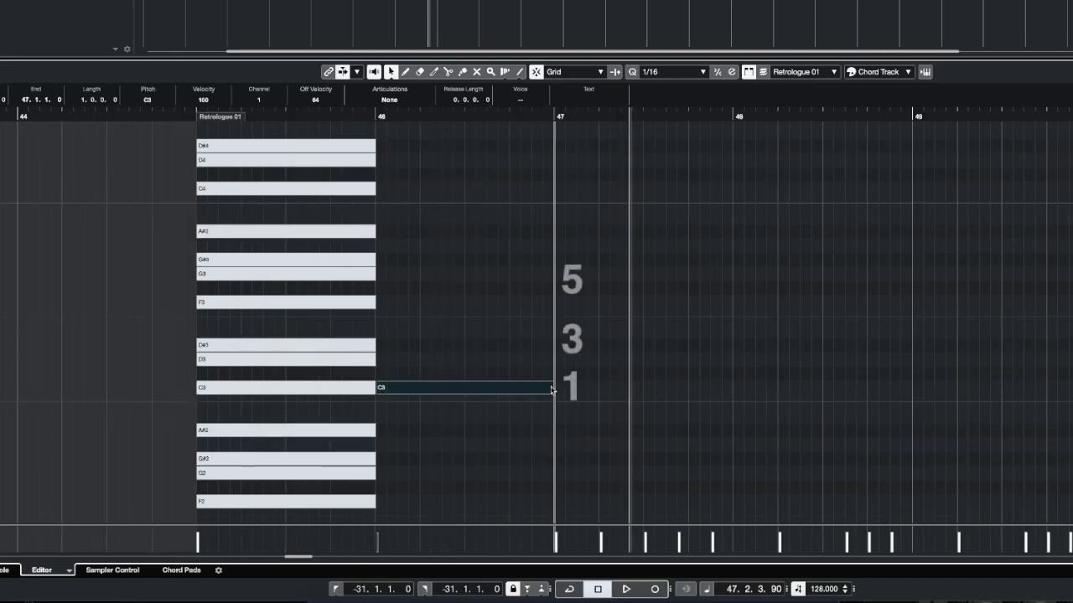
# Step: Draw C3, D#3 and G3 in bar 46, then add A#3 as the seventh
pyautogui.click(626, 589)
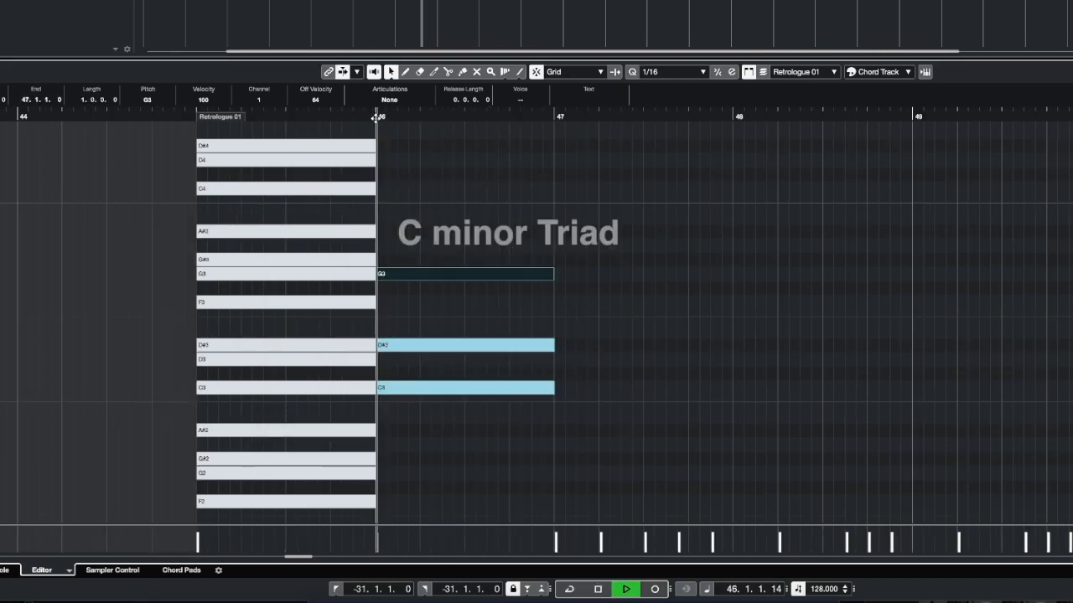
pyautogui.click(625, 588)
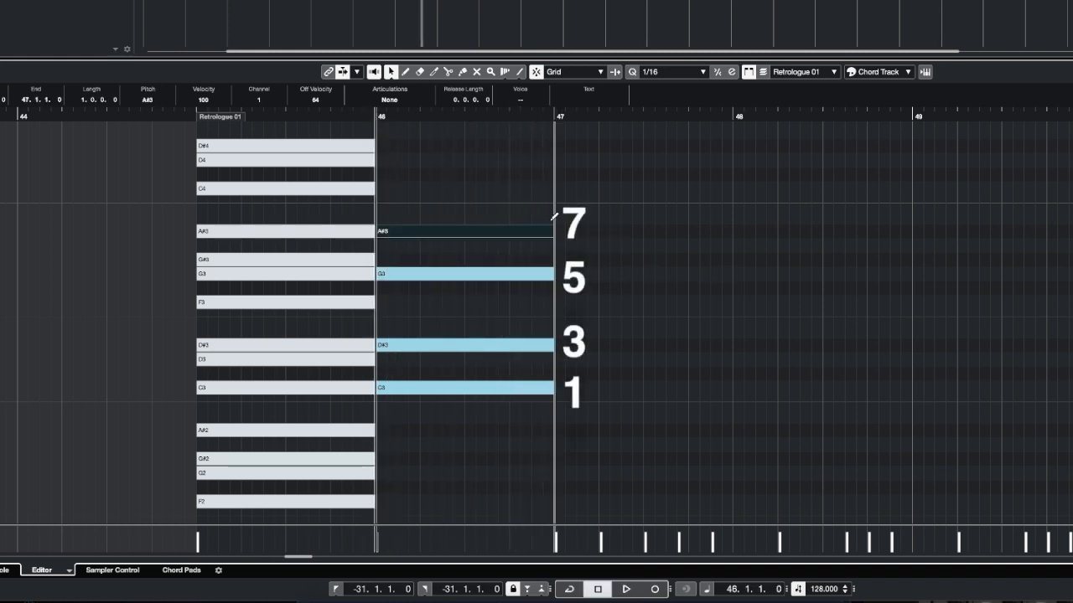
pyautogui.click(626, 588)
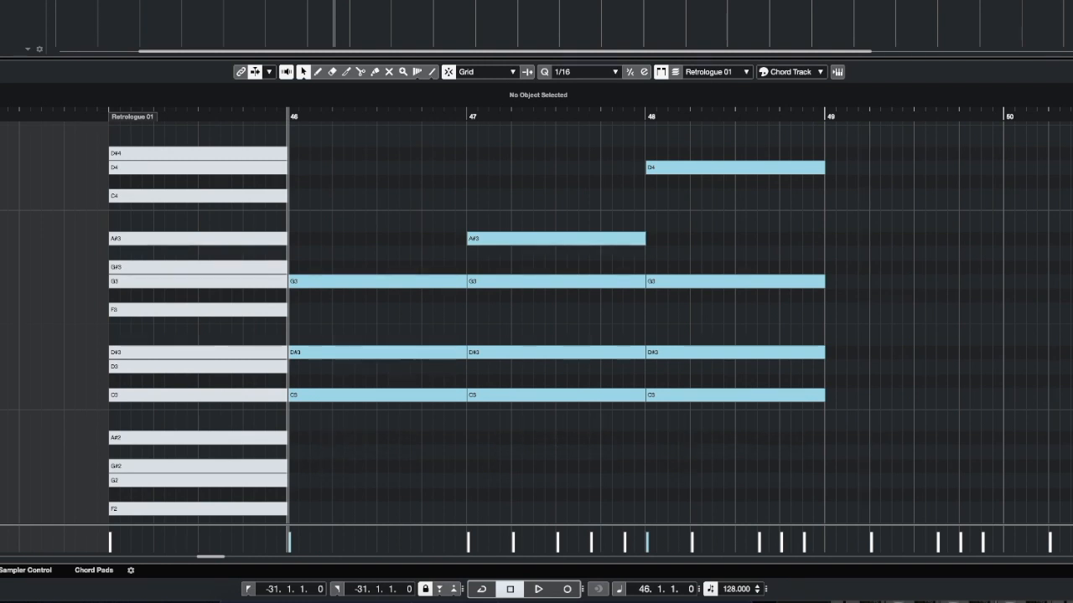
# Step: Scroll to bar 56 and draw G#2, C3, D#3, A#3 and F2 across bars 56–59
pyautogui.hscroll(3)
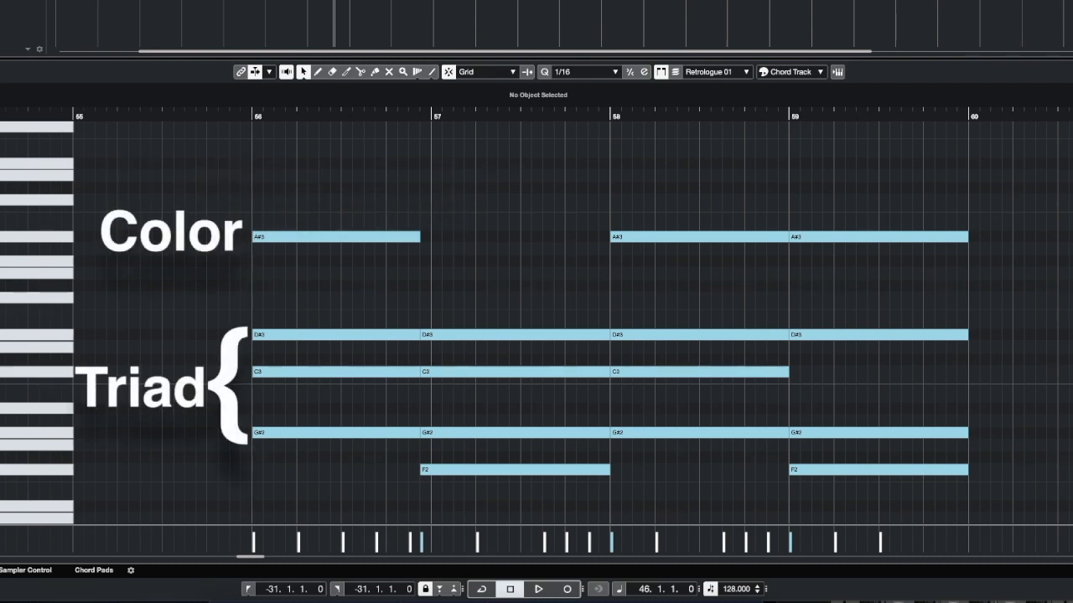
pyautogui.click(538, 588)
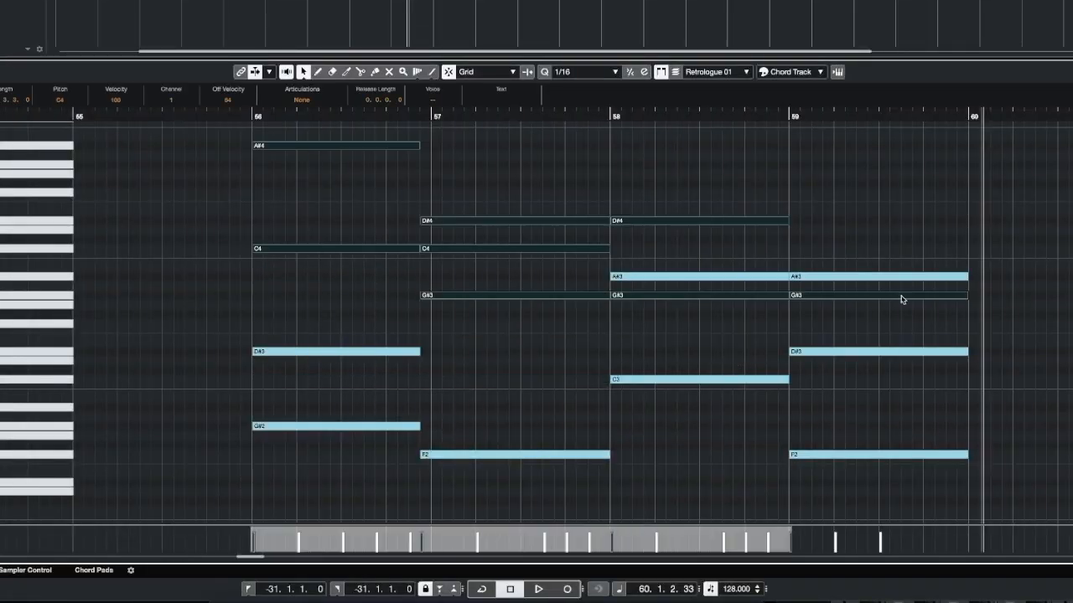
# Step: Add upper-octave notes A#4, D#4, C4, G#3 and A#3 above the bars 56–59 chords
pyautogui.click(539, 588)
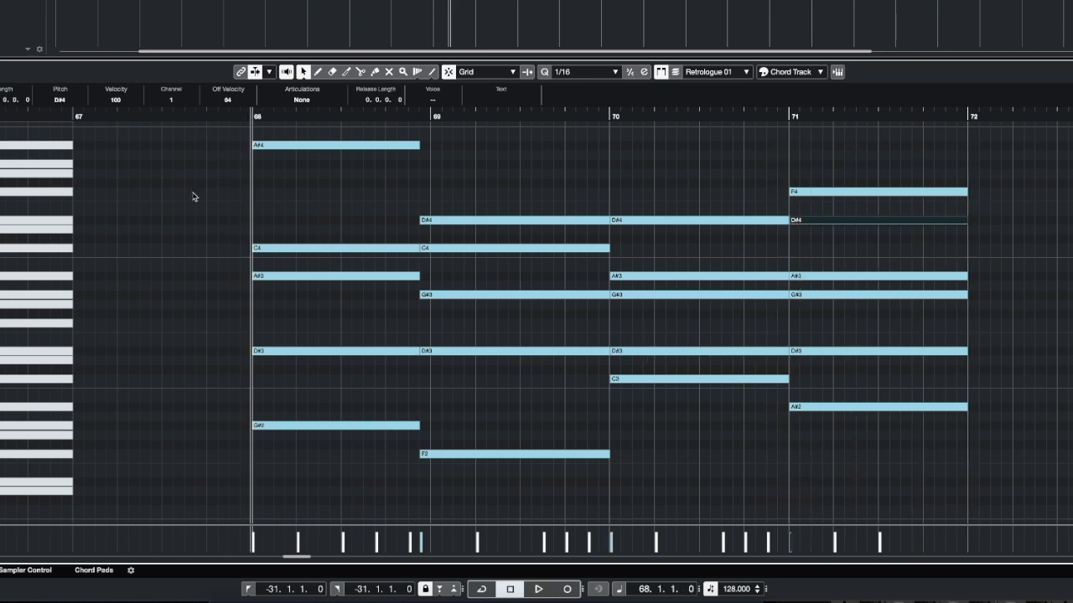
# Step: Deselect all notes and play back the revoiced progression through bars 68–71
pyautogui.click(539, 589)
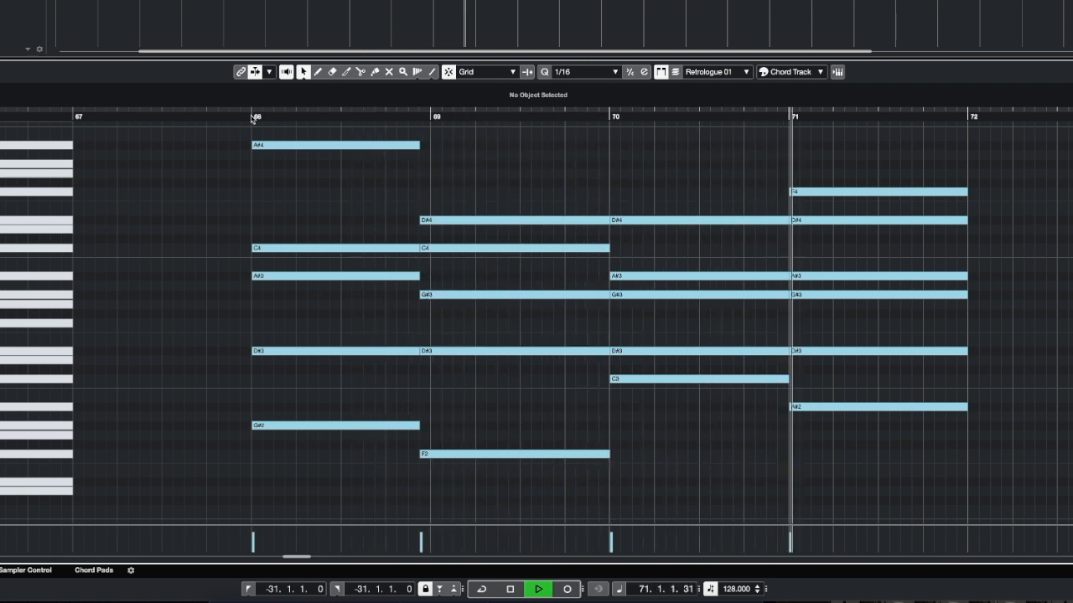
pyautogui.click(539, 588)
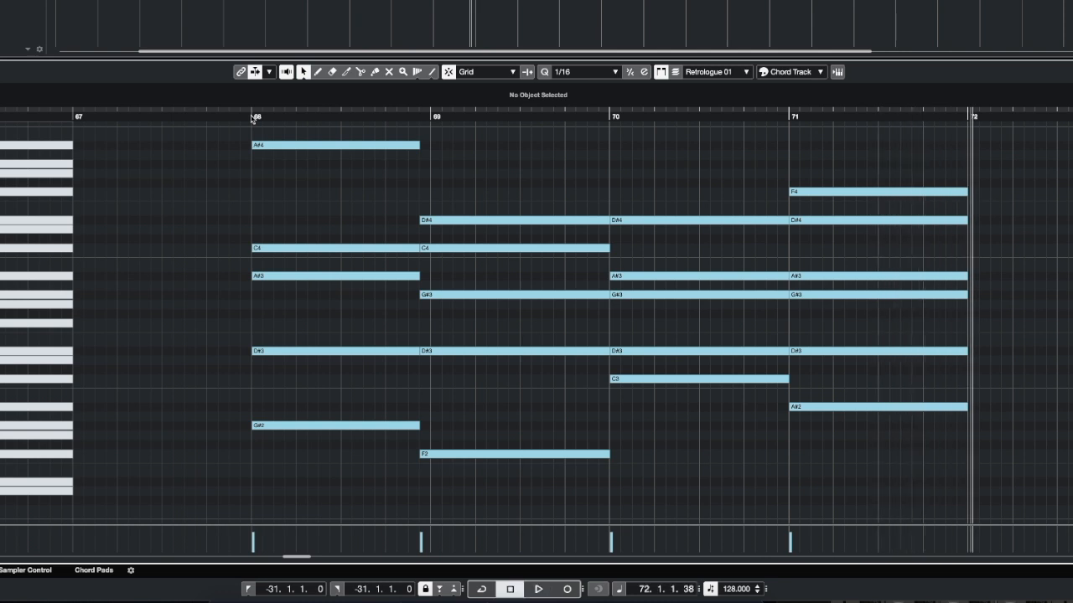